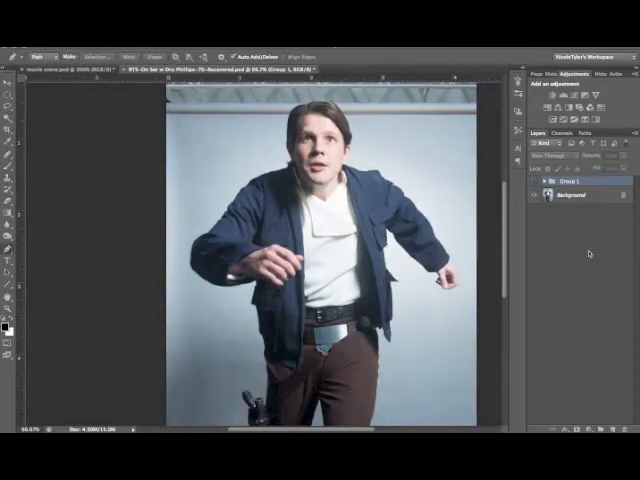
- Switch to the Pen Tool (P) to trace a path around the arm
{"action": "key", "text": "p"}
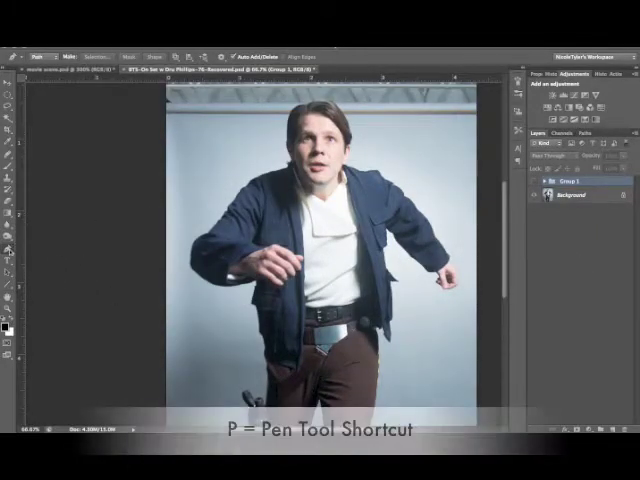
{"action": "mouse_move", "coordinate": [16, 262]}
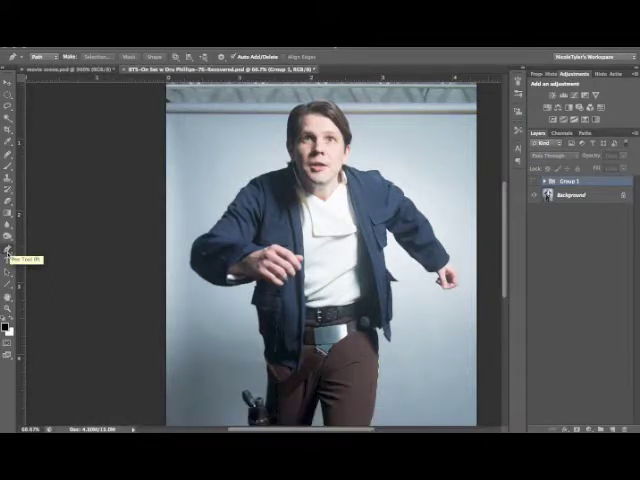
{"action": "mouse_move", "coordinate": [216, 308]}
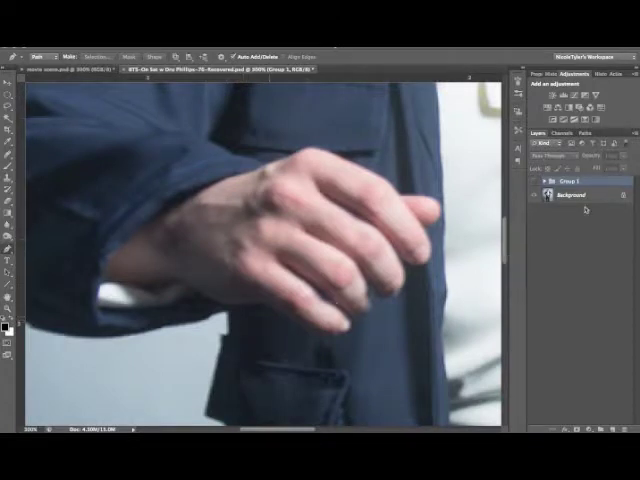
- Place the first anchor point of the path at the sleeve's lower edge
{"action": "left_click", "coordinate": [576, 196]}
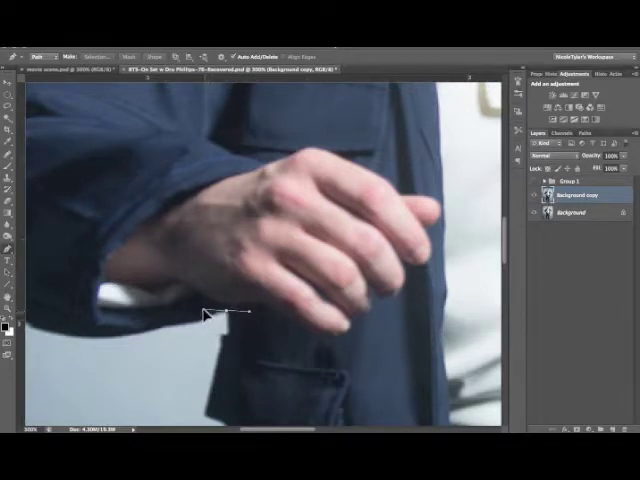
{"action": "mouse_move", "coordinate": [256, 304]}
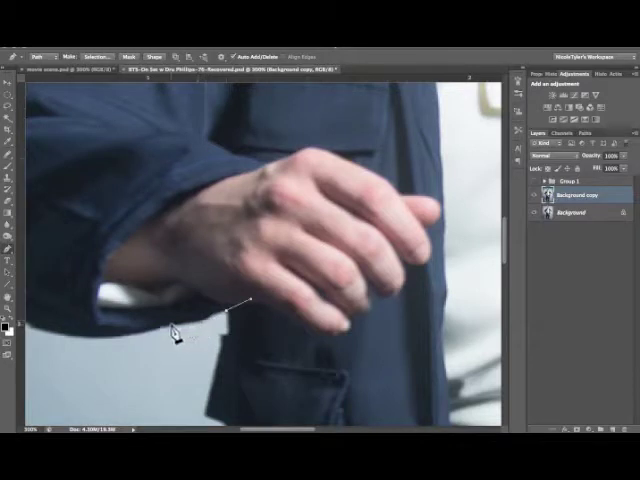
{"action": "mouse_move", "coordinate": [204, 336]}
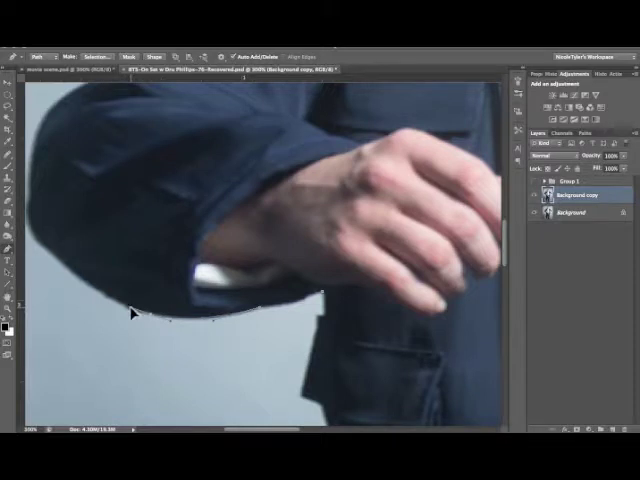
{"action": "mouse_move", "coordinate": [120, 324]}
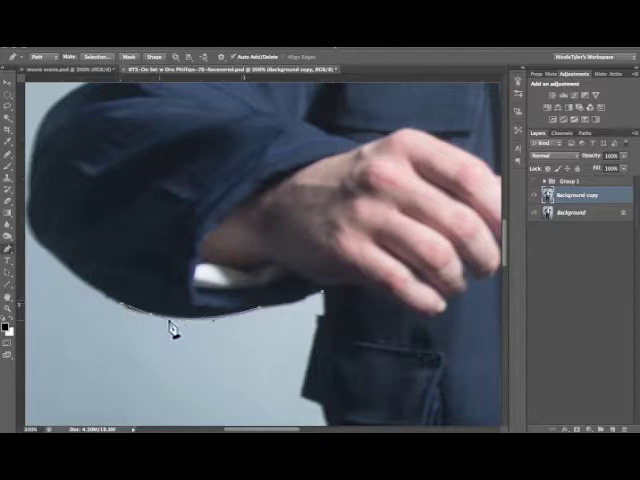
- Add an anchor point continuing the path along the arm's underside toward the wrist
{"action": "left_click", "coordinate": [184, 304]}
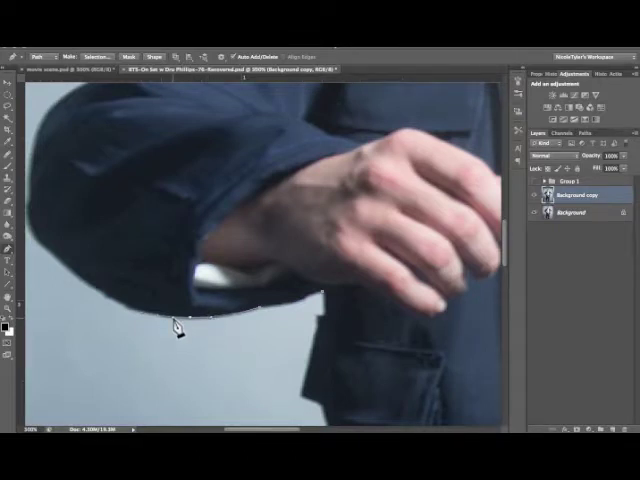
{"action": "mouse_move", "coordinate": [190, 324]}
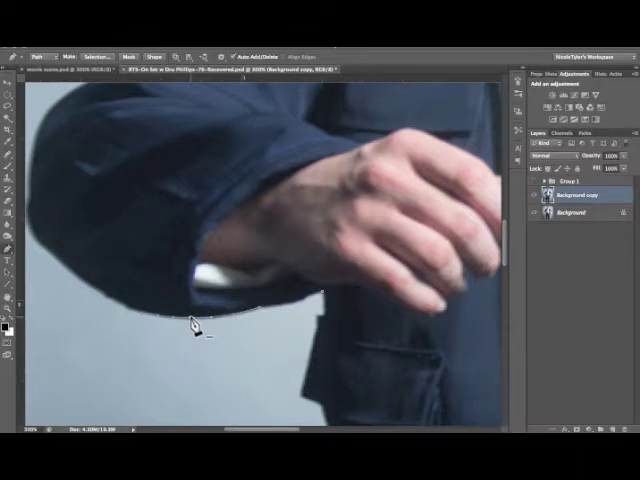
{"action": "mouse_move", "coordinate": [184, 356]}
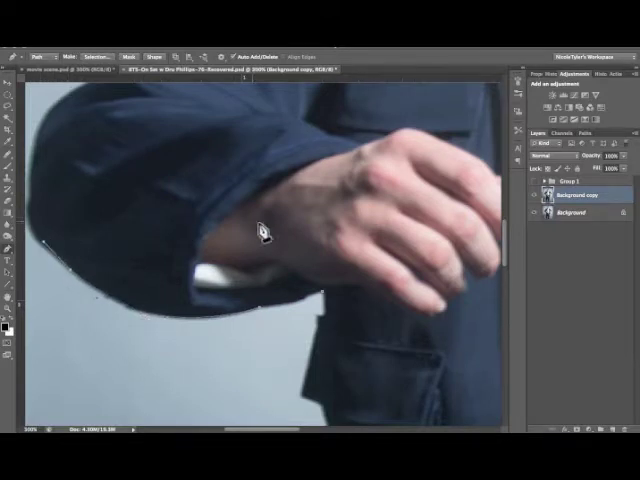
- Close the curved path back at its start, enclosing the forearm and wrist
{"action": "left_click", "coordinate": [360, 284]}
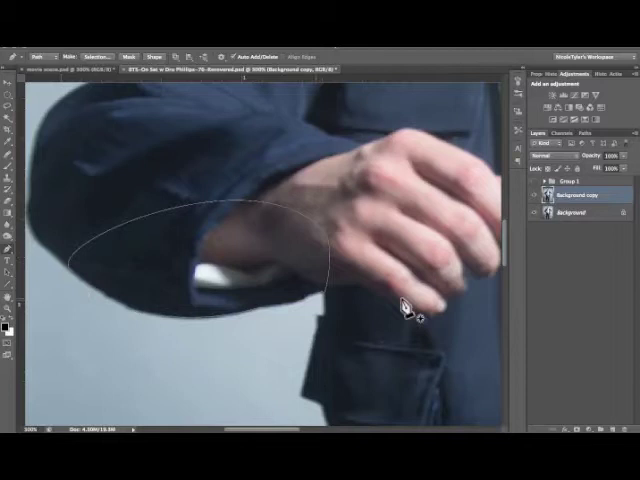
{"action": "mouse_move", "coordinate": [324, 376]}
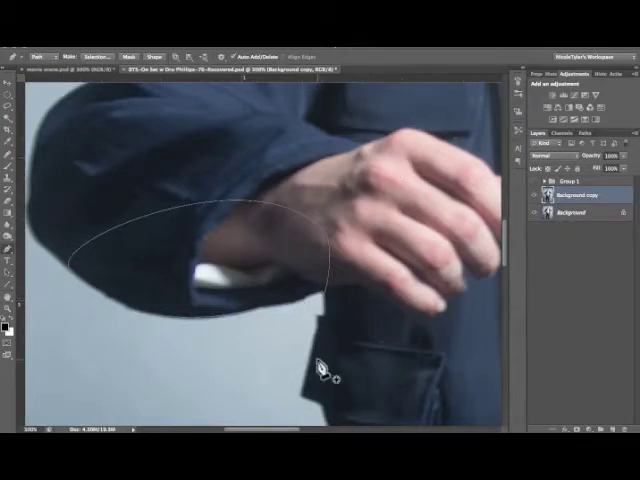
{"action": "mouse_move", "coordinate": [380, 276]}
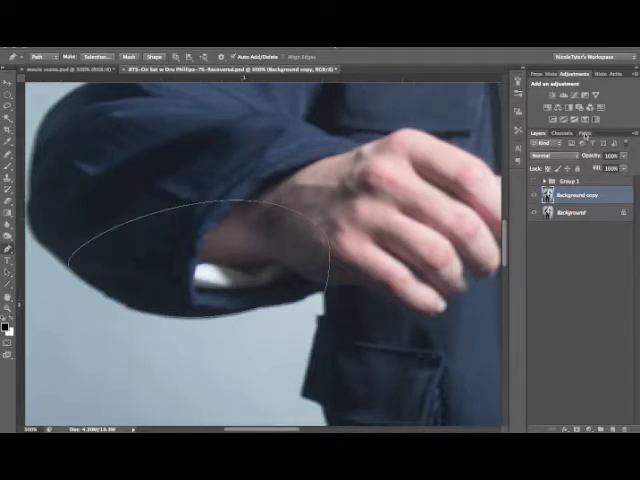
- Save the Work Path as a named path in the Paths panel
{"action": "left_click", "coordinate": [596, 146]}
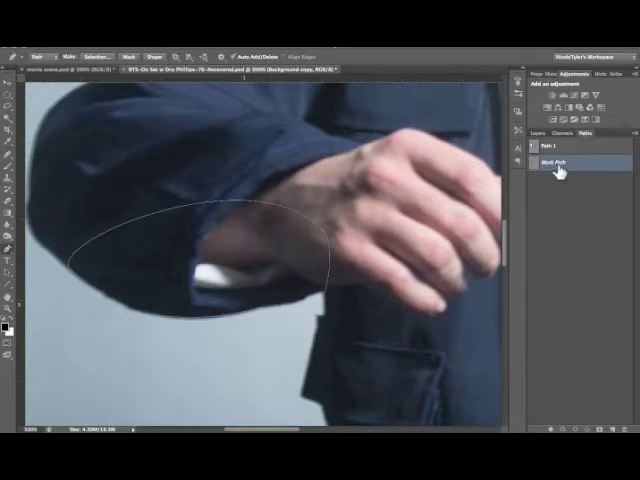
{"action": "double_click", "coordinate": [572, 162]}
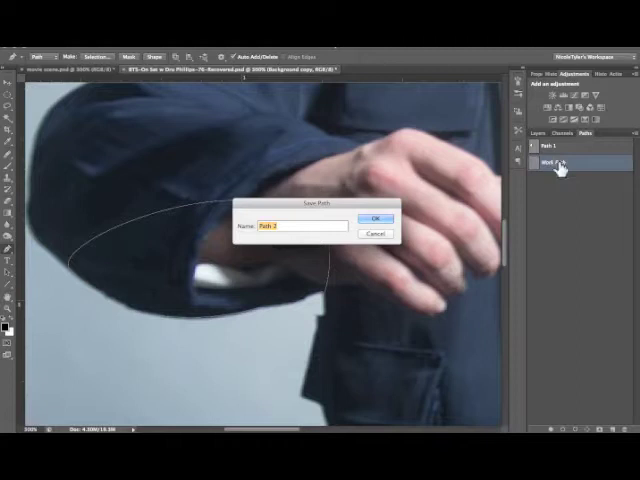
{"action": "left_click", "coordinate": [372, 220]}
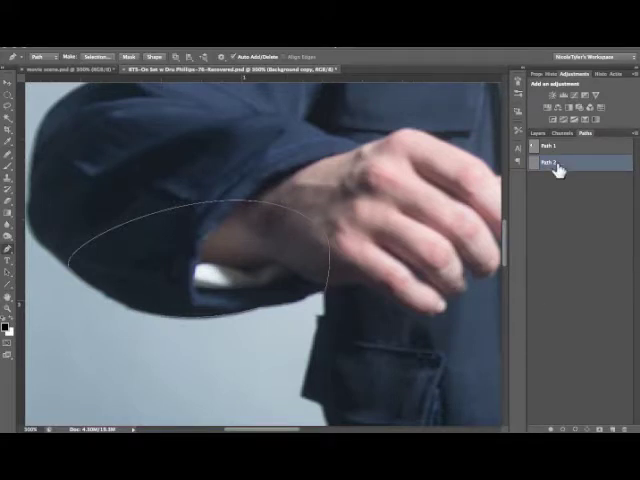
- Make a feathered selection from the saved arm path via Make Selection
{"action": "right_click", "coordinate": [556, 160]}
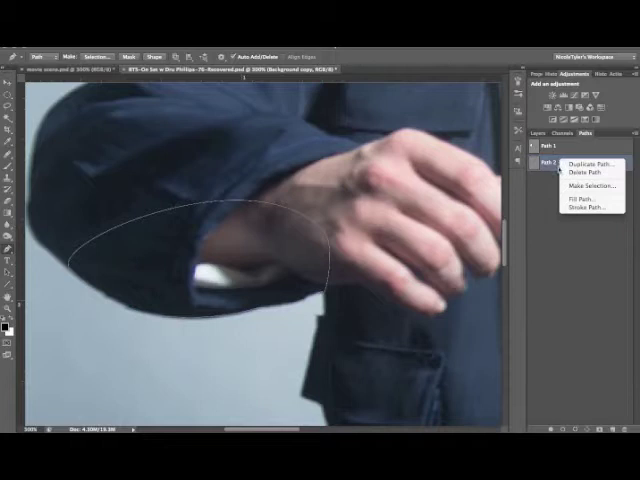
{"action": "left_click", "coordinate": [586, 186]}
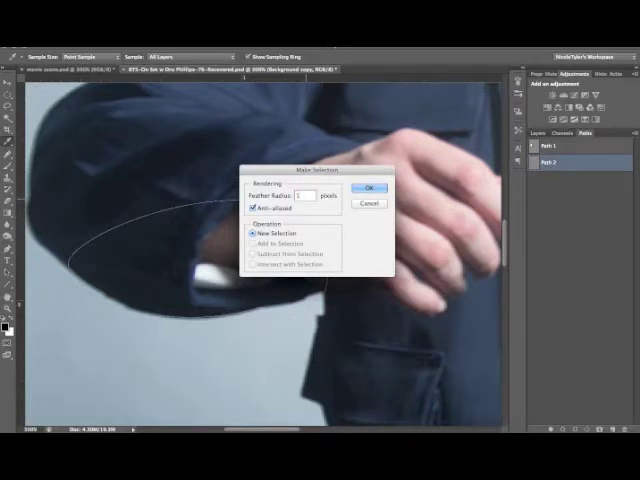
{"action": "left_click", "coordinate": [368, 188]}
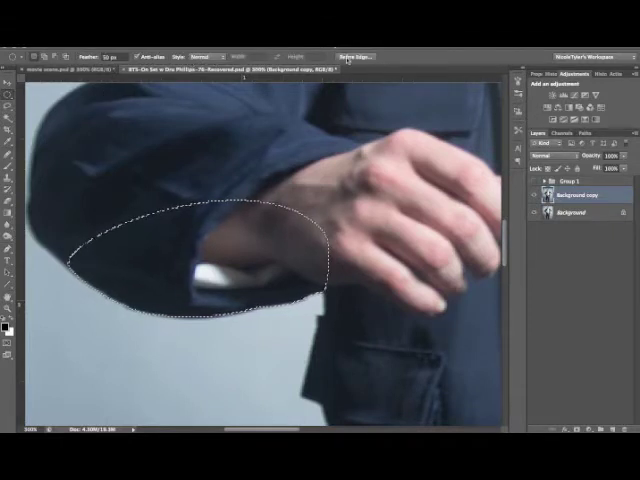
- Refine the selection edge and output it to a New Layer with Layer Mask
{"action": "left_click", "coordinate": [366, 46]}
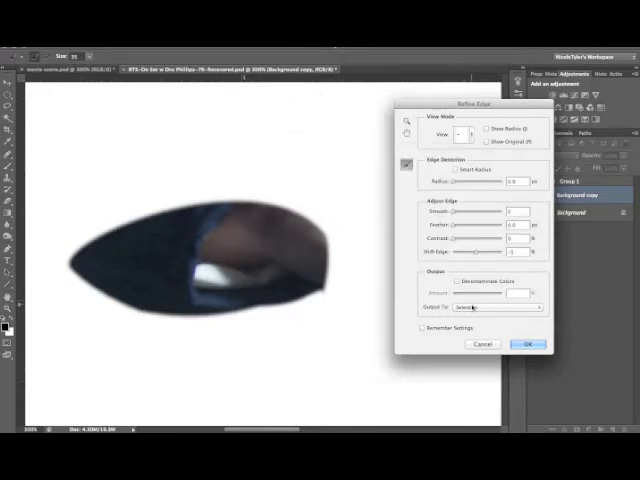
{"action": "left_click", "coordinate": [490, 308]}
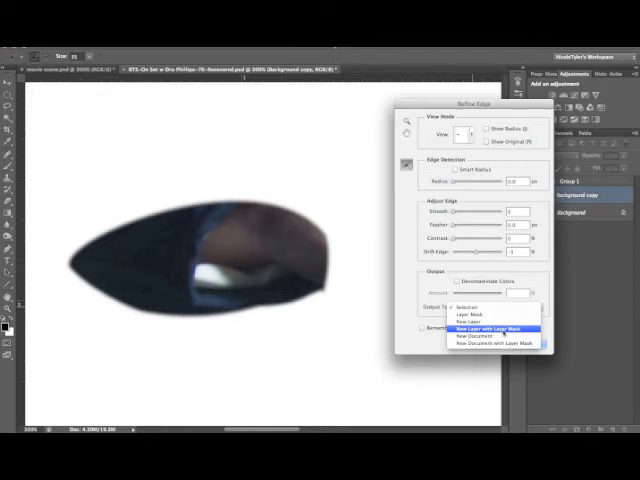
{"action": "left_click", "coordinate": [492, 328]}
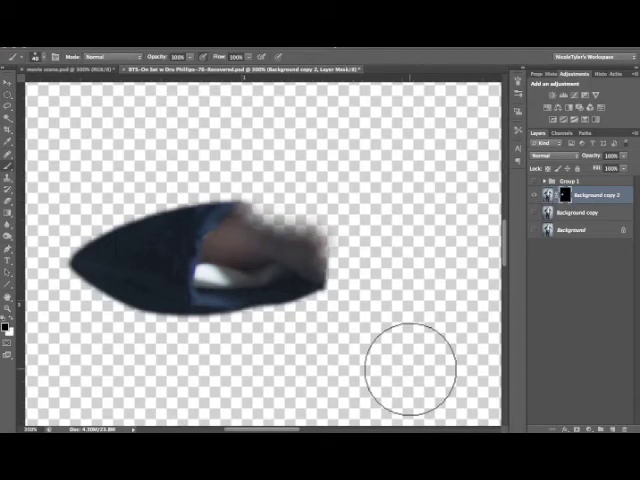
{"action": "mouse_move", "coordinate": [408, 270]}
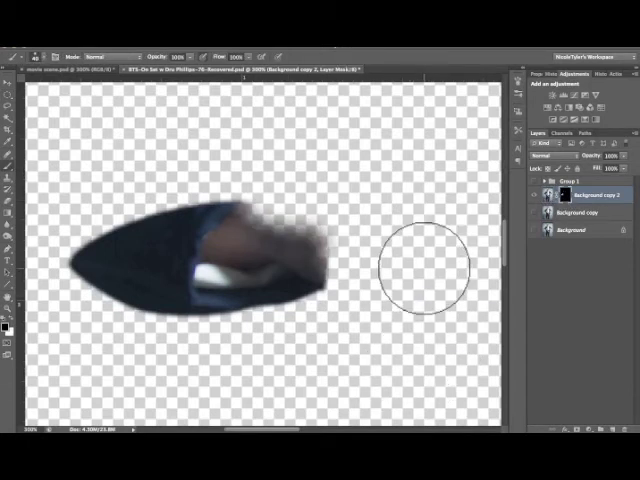